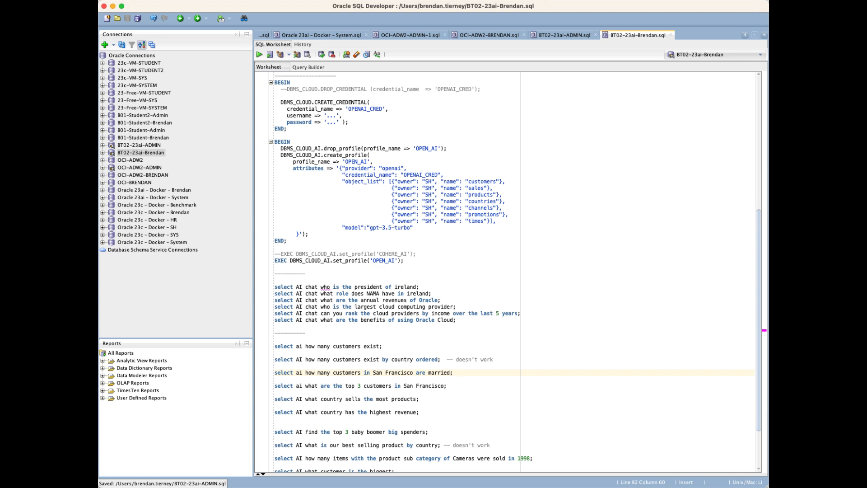
mouse_move(349, 35)
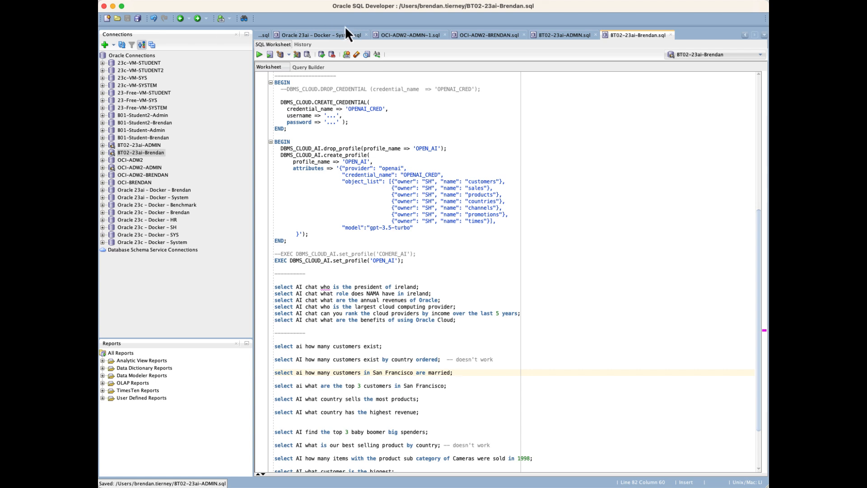
mouse_move(552, 43)
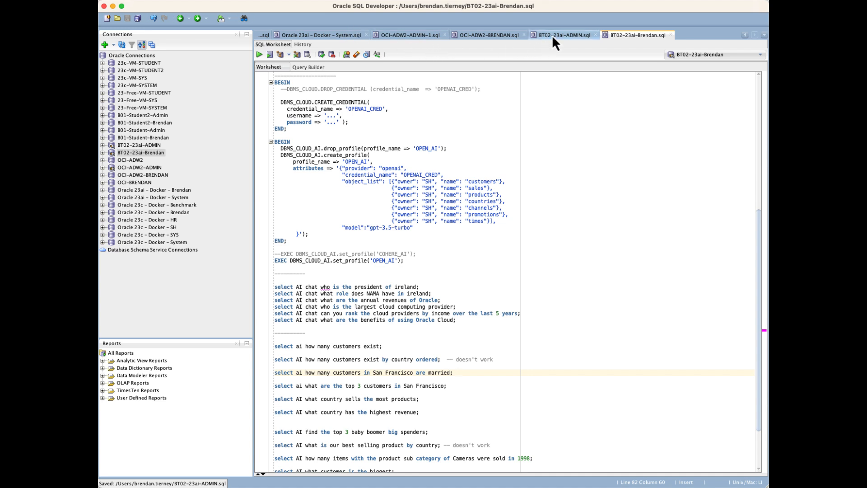
mouse_move(557, 43)
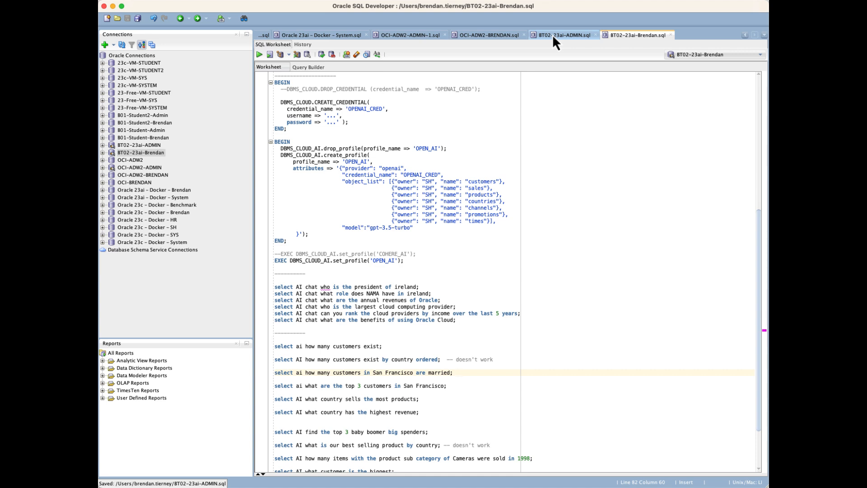
Switch to the BT02-23ai-ADMIN.sql worksheet showing the api.openai.com APPEND_HOST_ACE grant.
click(563, 33)
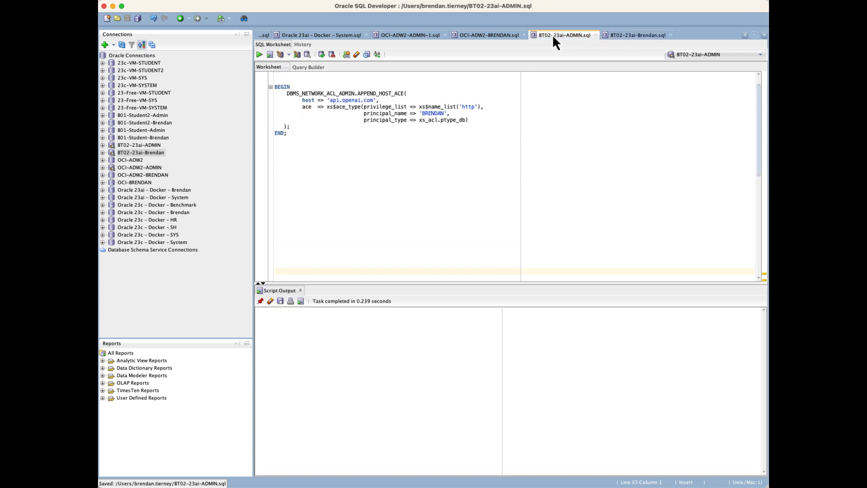
mouse_move(625, 59)
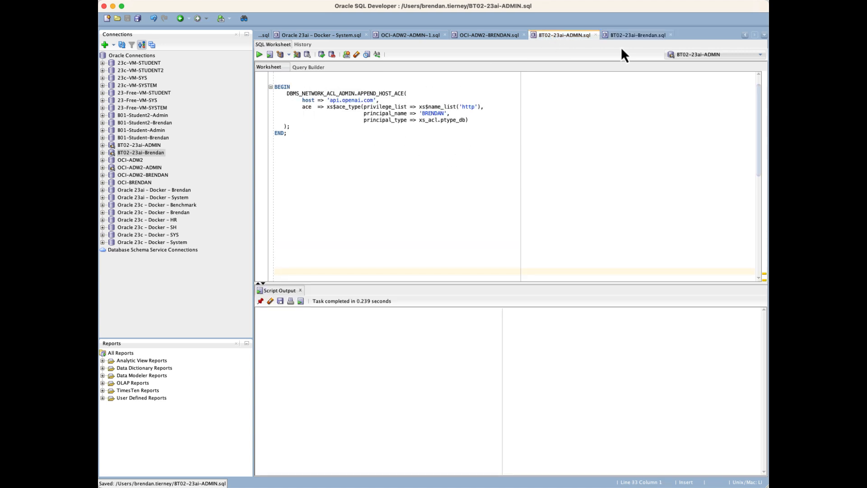
mouse_move(574, 72)
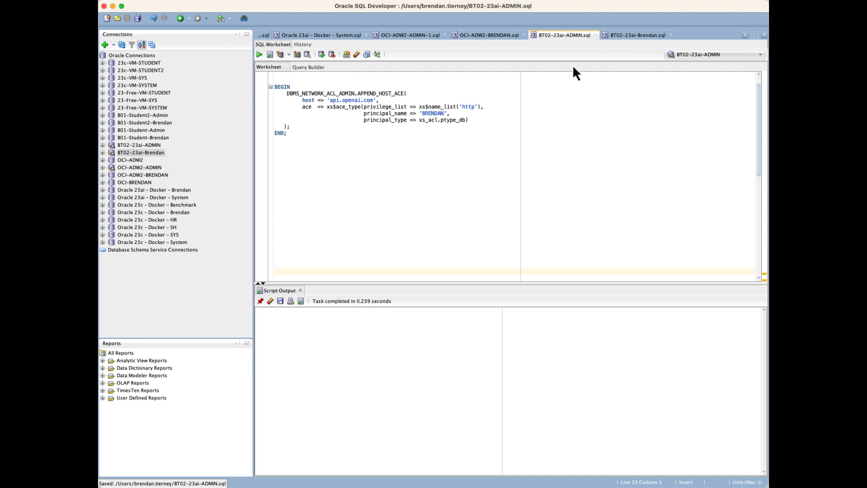
mouse_move(454, 123)
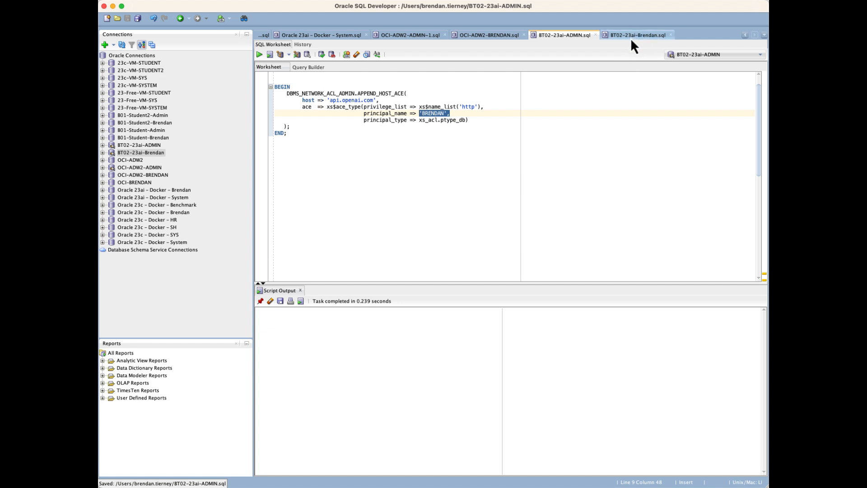
Run EXEC DBMS_CLOUD_AI.set_profile('OPEN_AI') in the BT02-23ai-Brendan.sql worksheet.
click(642, 35)
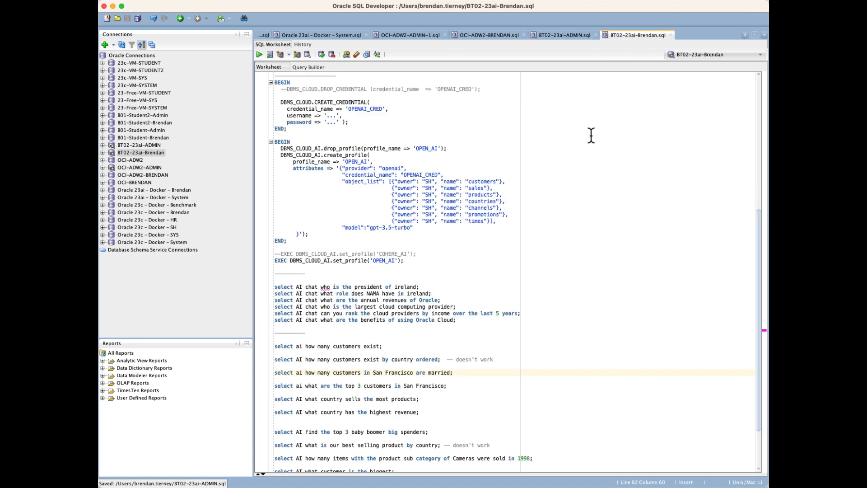
mouse_move(542, 197)
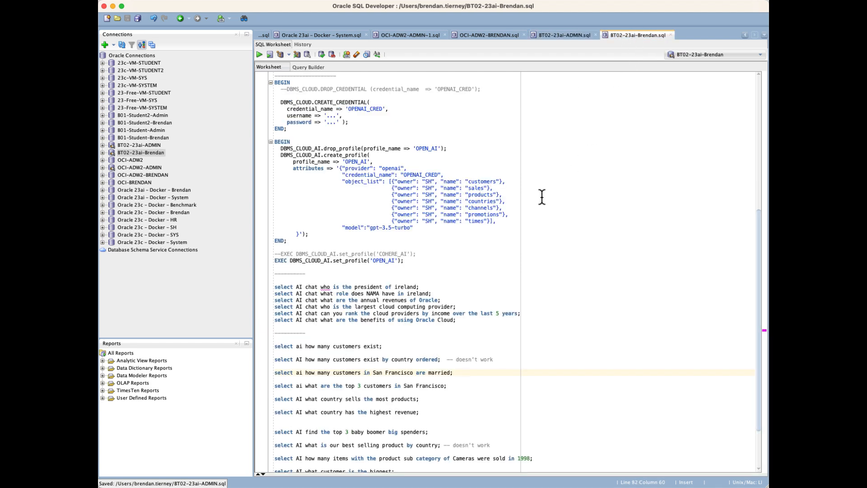
mouse_move(395, 89)
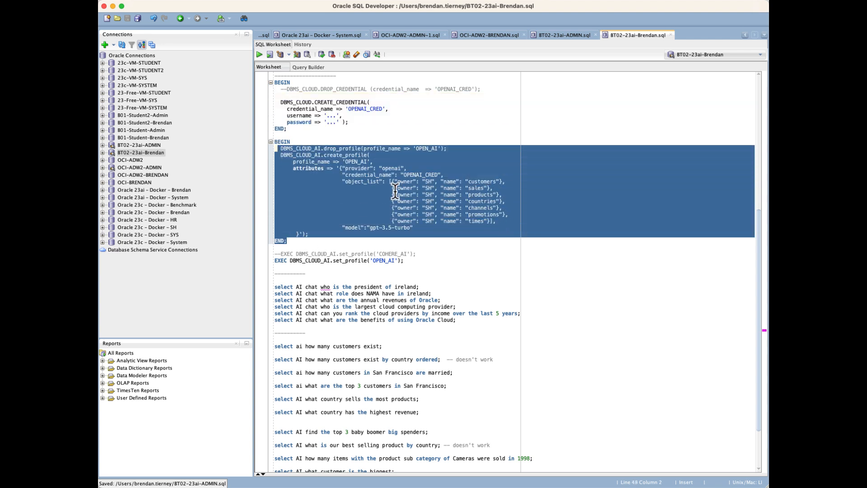
mouse_move(455, 211)
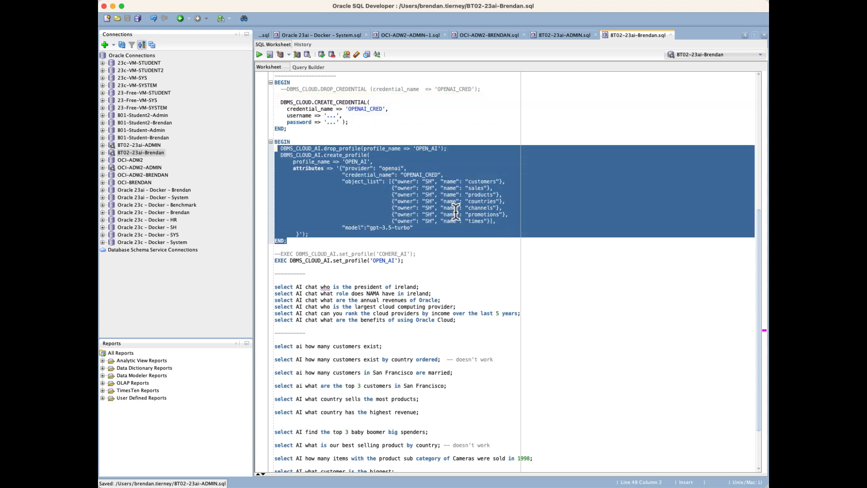
mouse_move(452, 216)
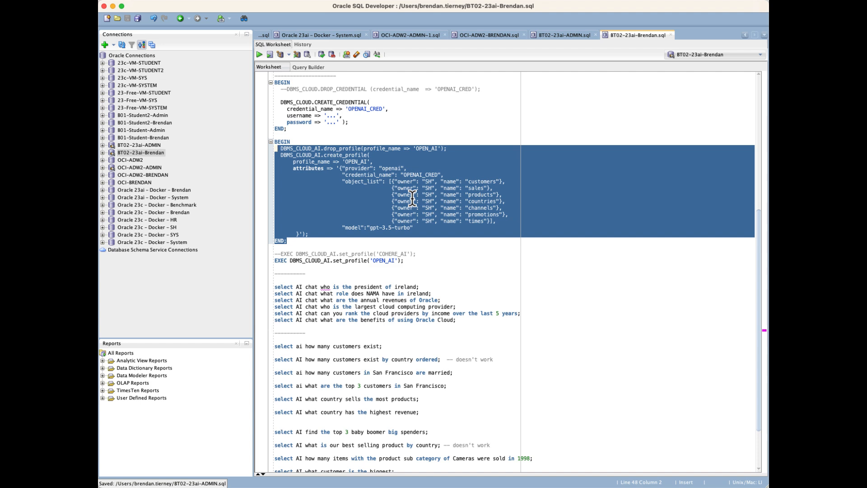
click(420, 260)
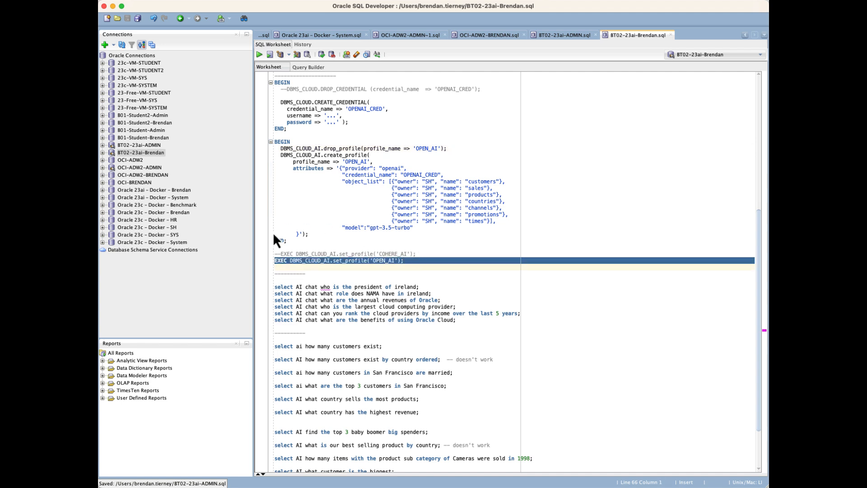
click(268, 54)
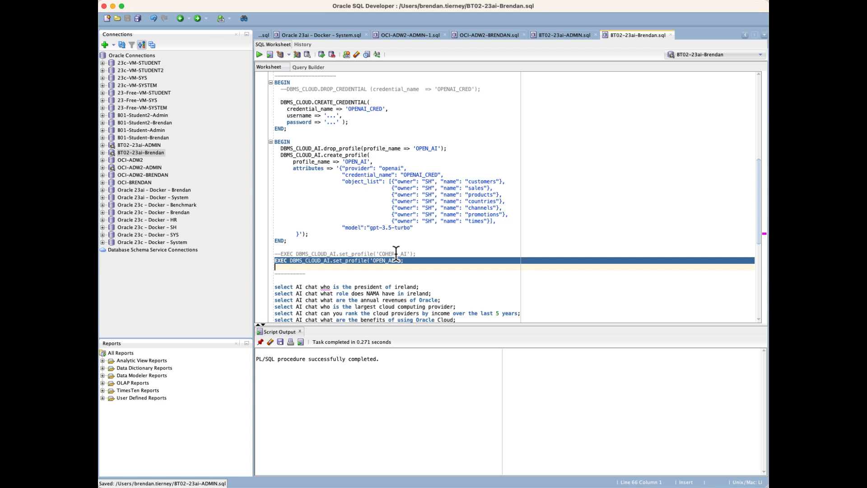
Run 'select AI chat who is the president of ireland', returning Michael D. Higgins.
scroll(down, 3)
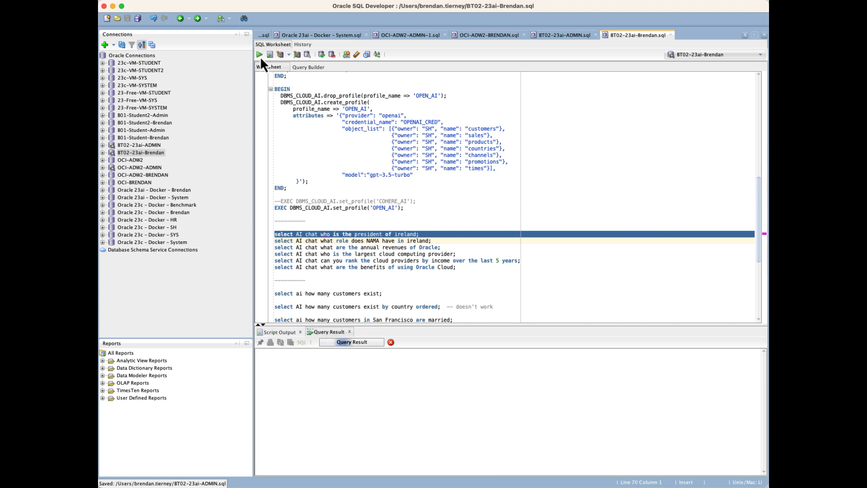
click(259, 55)
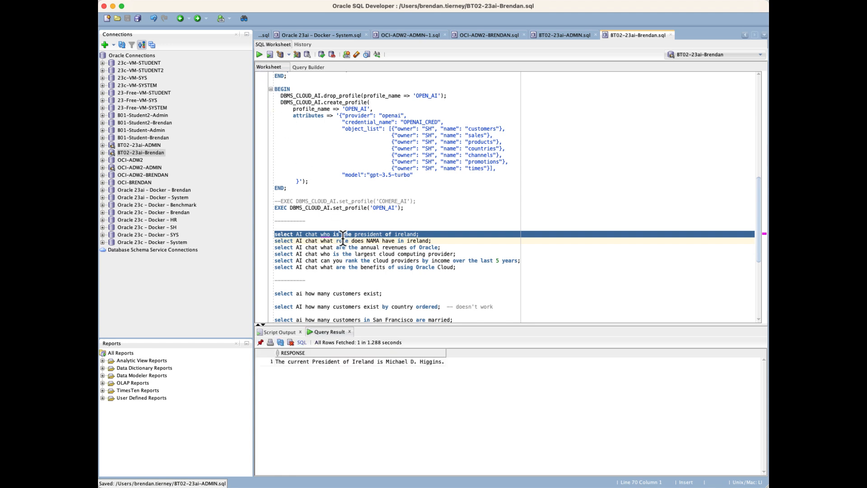
mouse_move(342, 240)
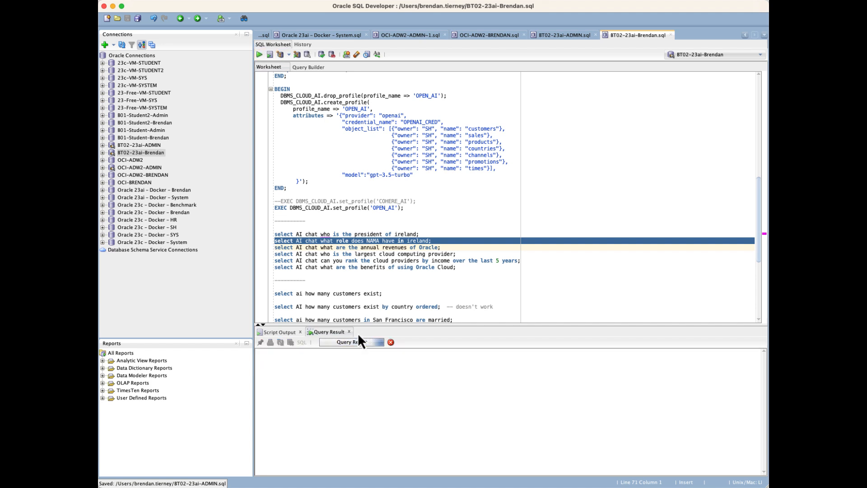
Run the 'what role does NAMA have in ireland' chat prompt and expand the full response.
click(259, 54)
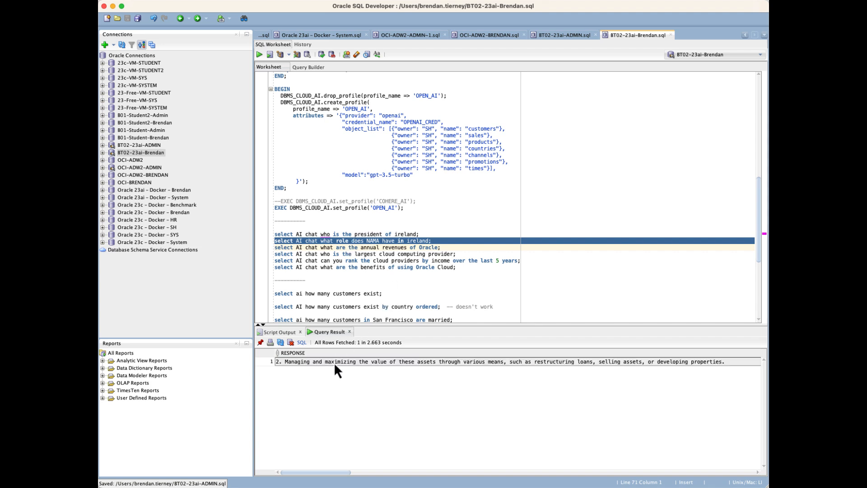
double_click(340, 362)
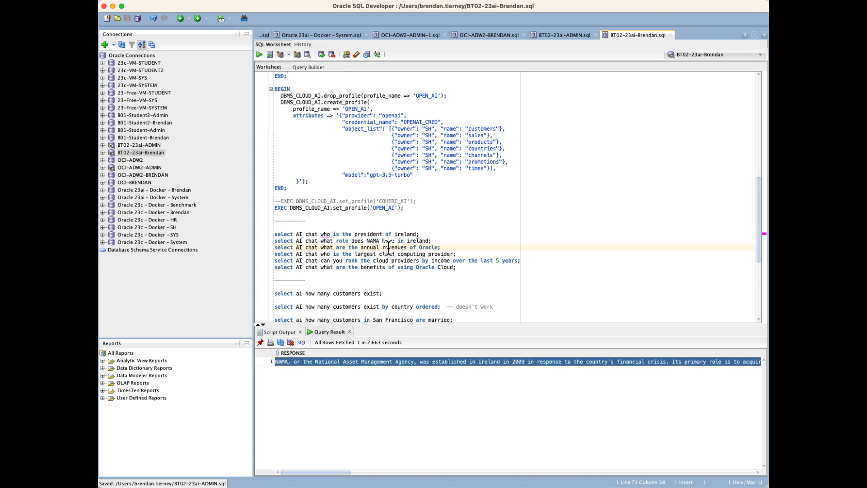
double_click(369, 248)
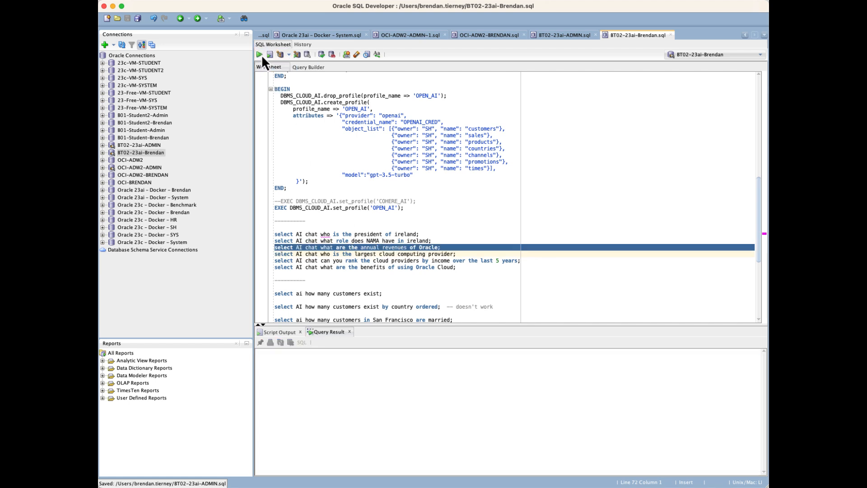
Run the Oracle annual revenues prompt, answering about $39.1 billion for fiscal 2021.
click(259, 54)
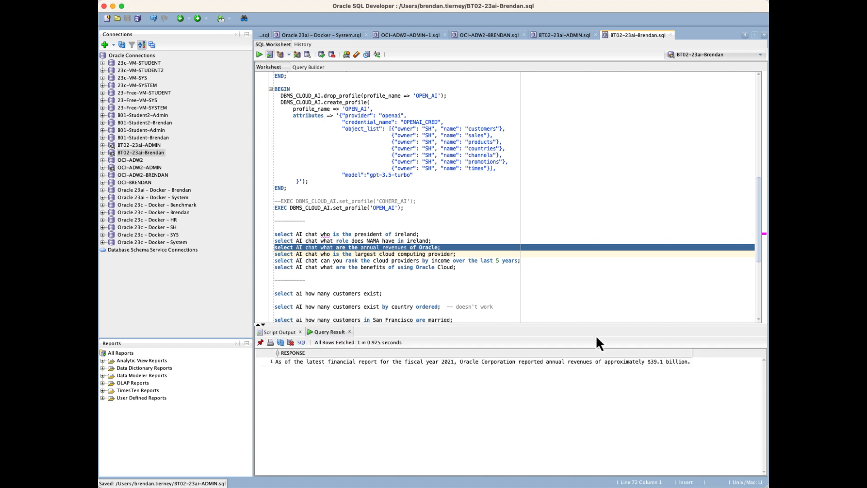
mouse_move(634, 389)
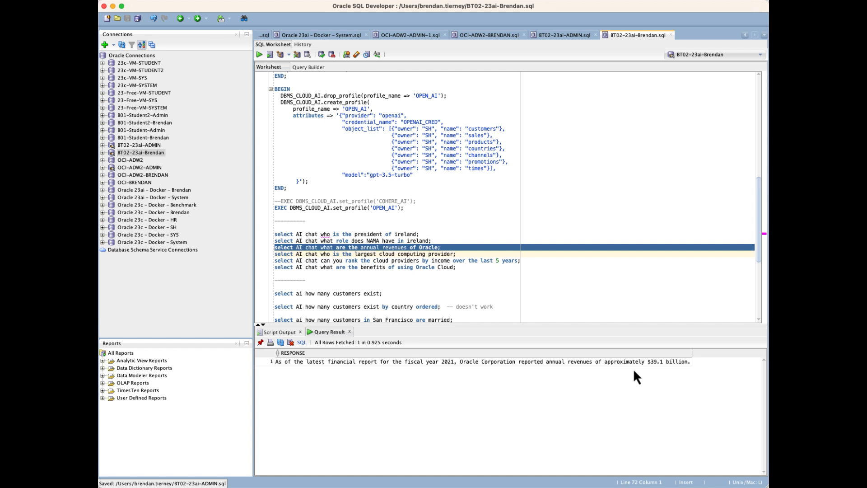
mouse_move(452, 384)
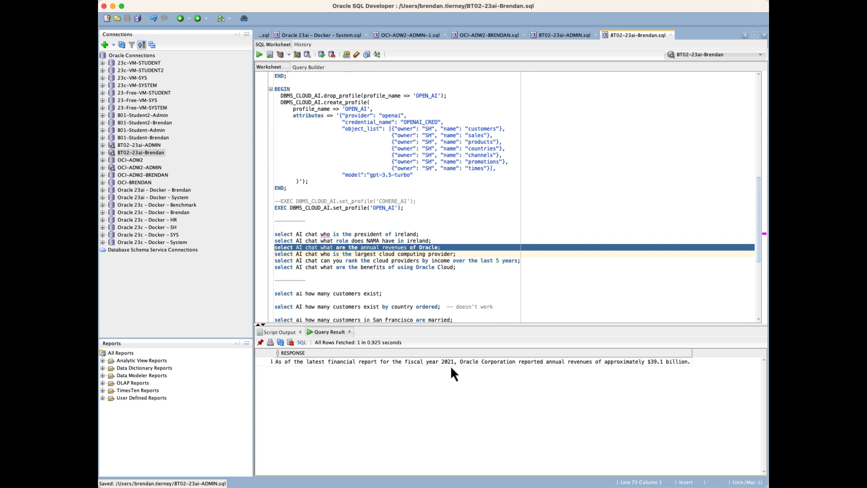
mouse_move(459, 374)
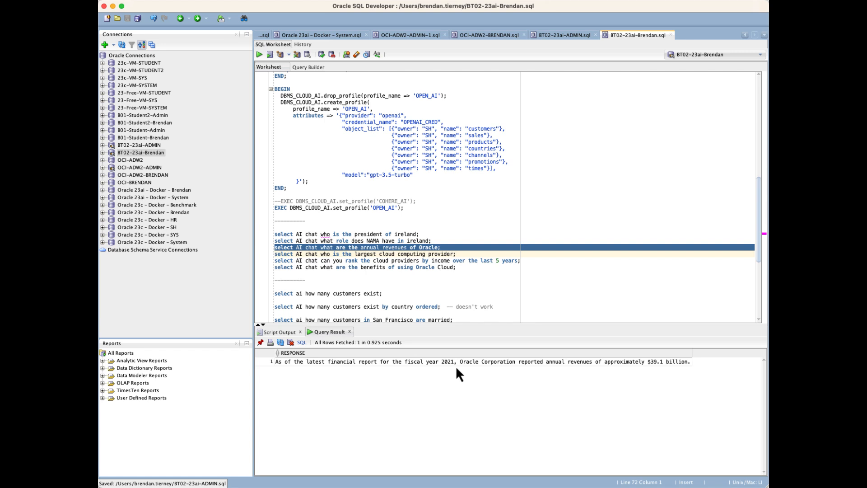
mouse_move(597, 371)
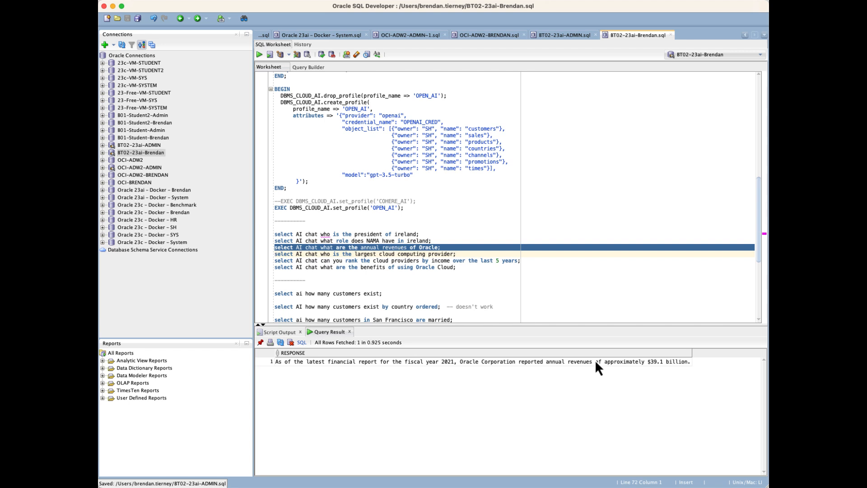
mouse_move(359, 253)
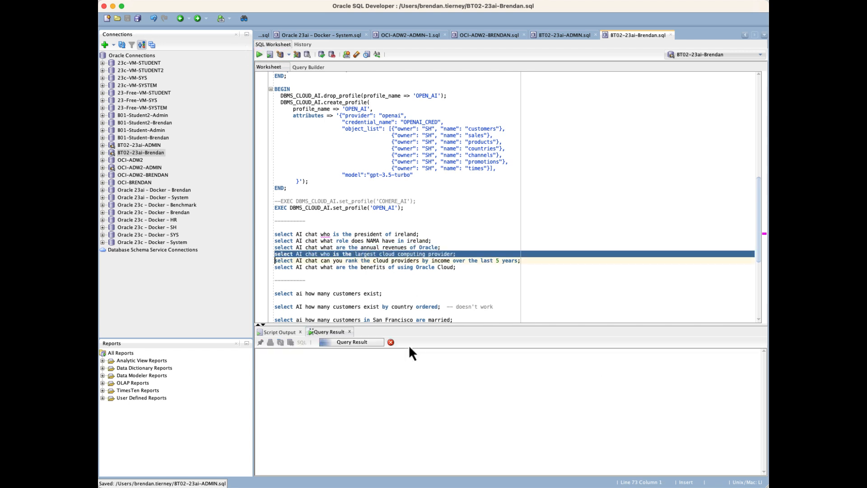
click(260, 54)
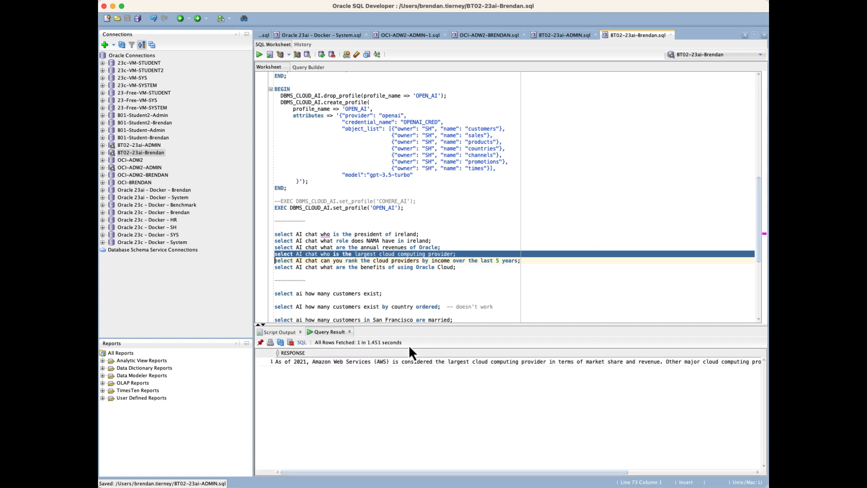
right_click(640, 372)
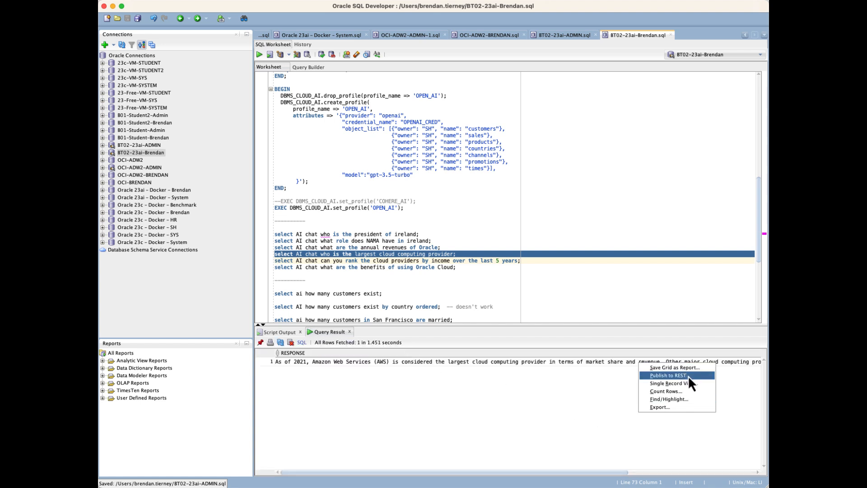
mouse_move(696, 393)
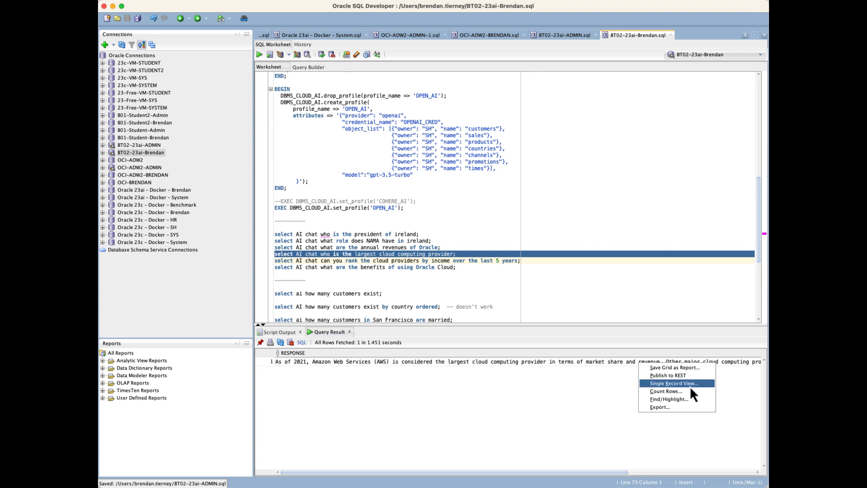
click(677, 383)
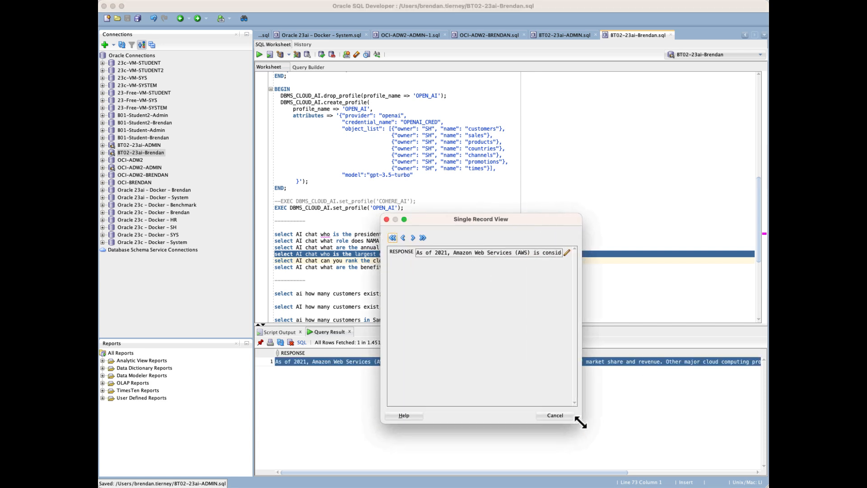
click(568, 252)
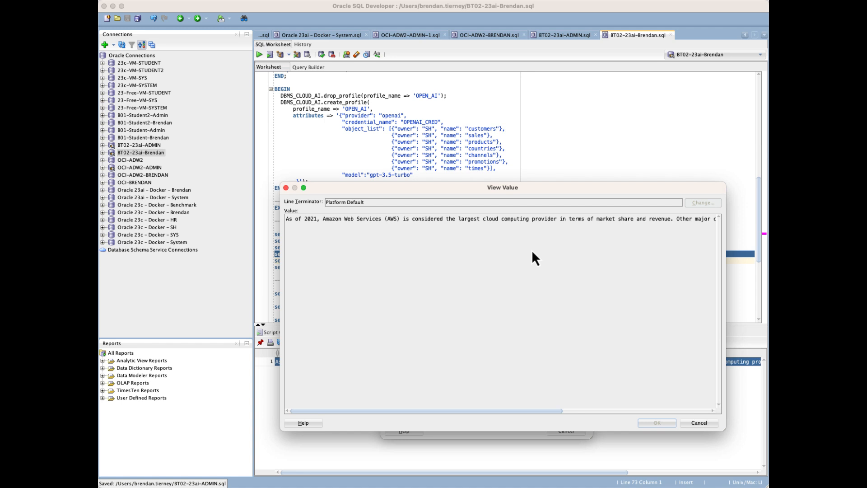
scroll(right, 3)
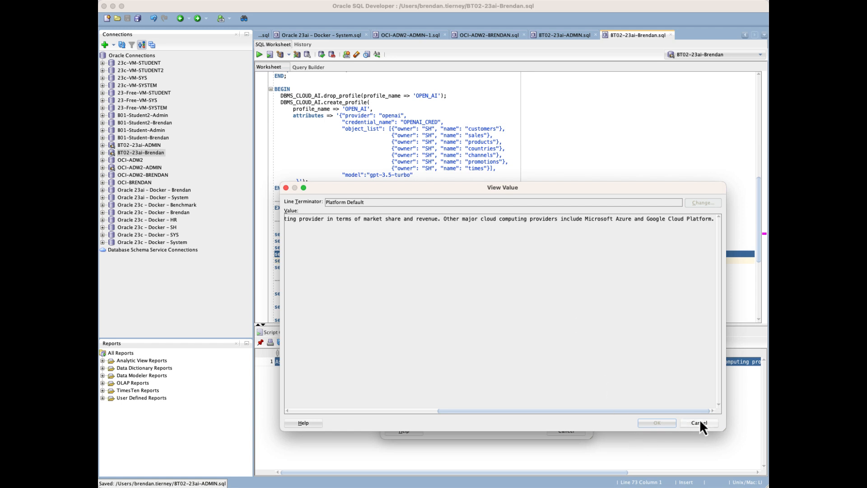
mouse_move(711, 442)
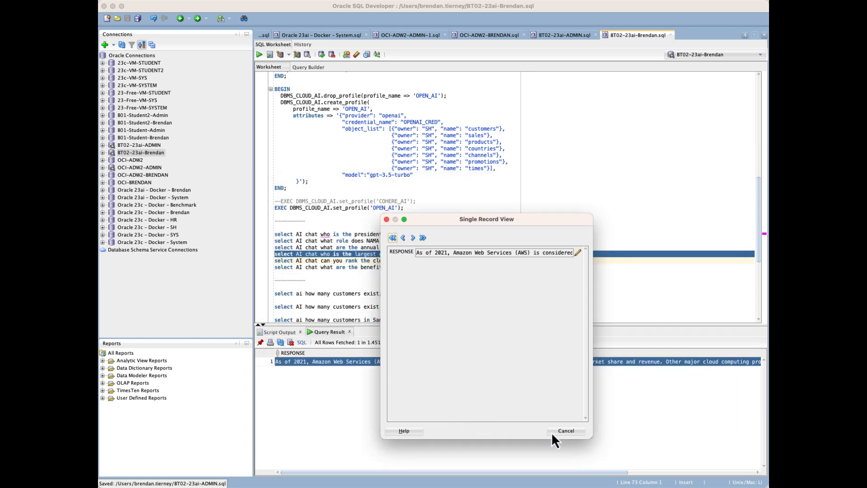
click(569, 430)
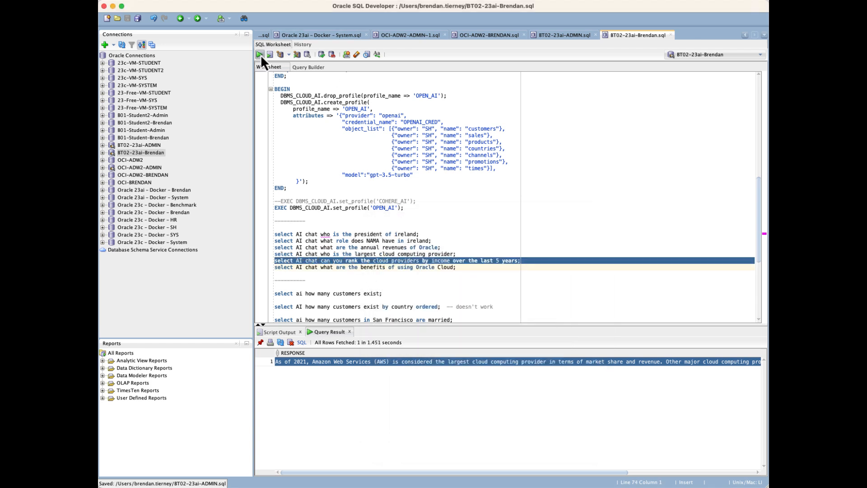
Run the cloud-provider income ranking prompt, which returns a refusal to give financial data.
click(260, 54)
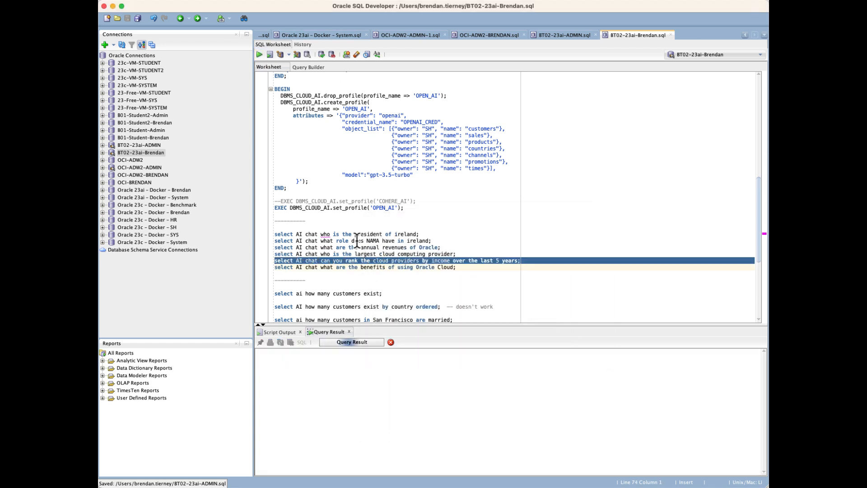
click(258, 55)
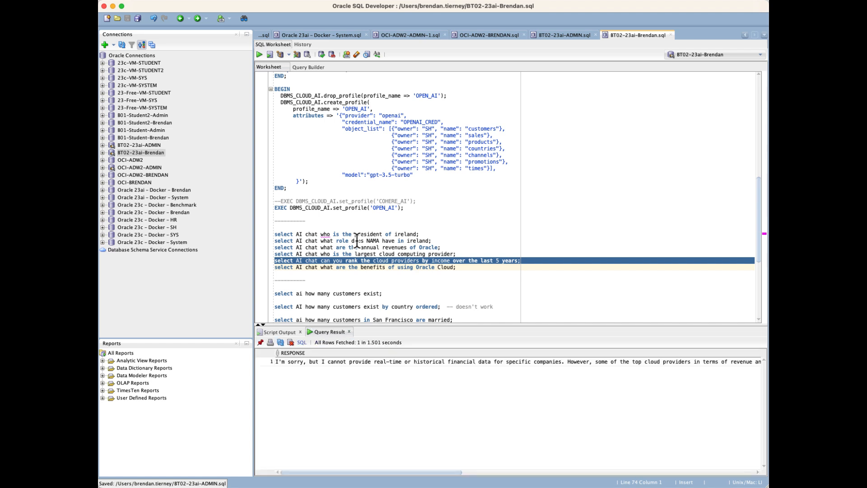
mouse_move(334, 379)
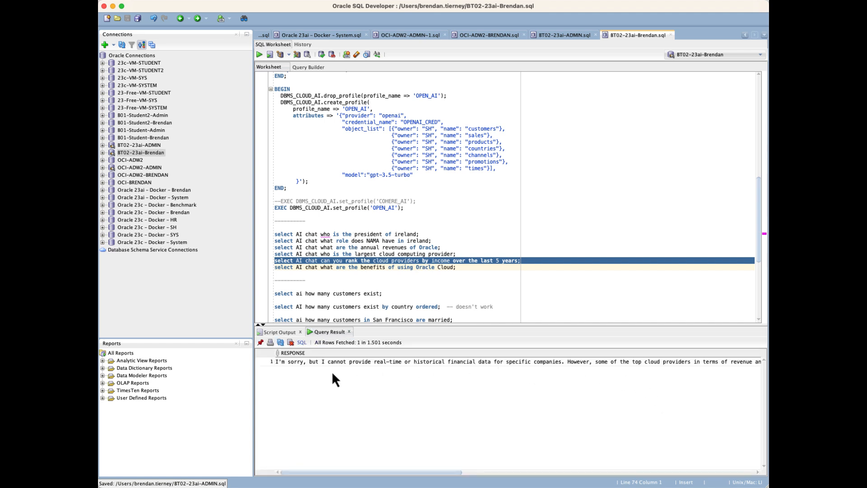
mouse_move(388, 385)
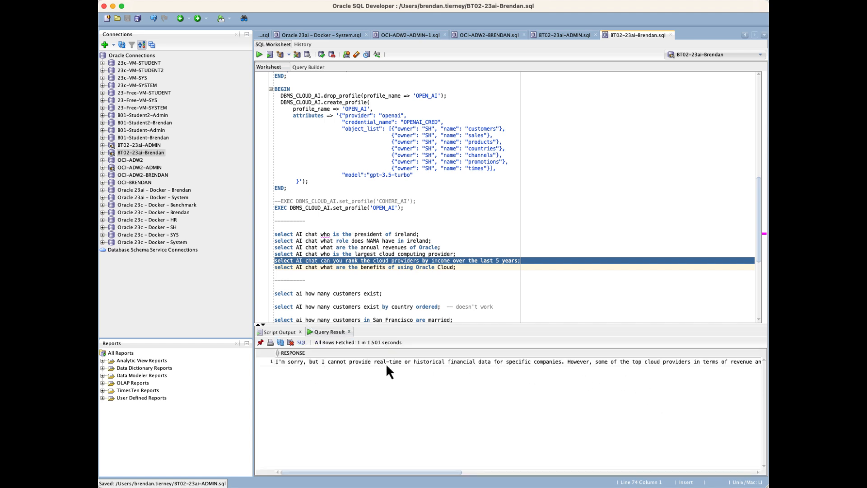
mouse_move(625, 381)
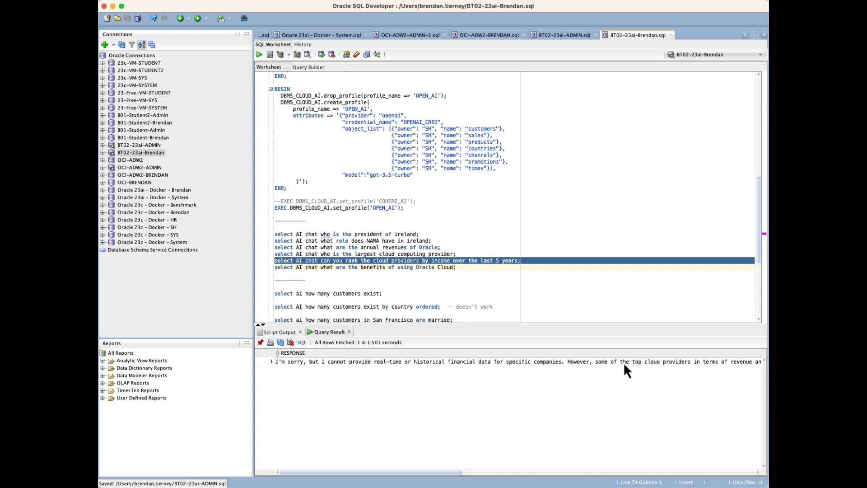
mouse_move(556, 355)
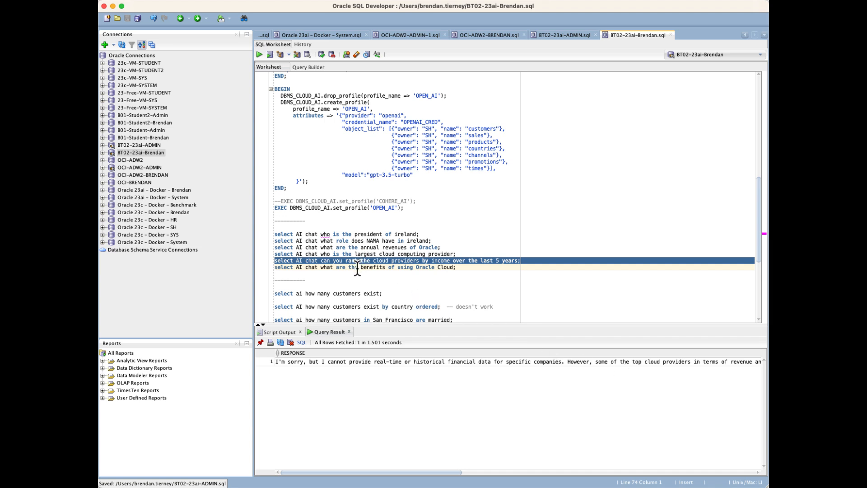
Run the 'benefits of using Oracle Cloud' prompt and scroll its numbered answer.
click(365, 267)
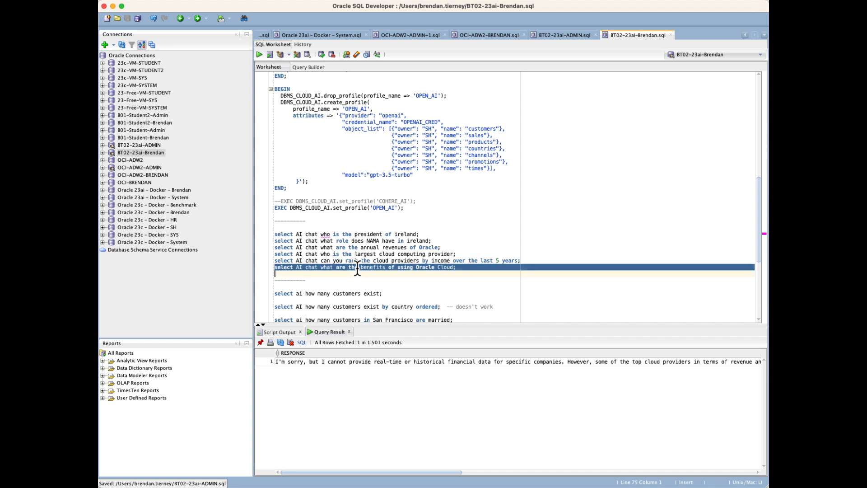
mouse_move(260, 55)
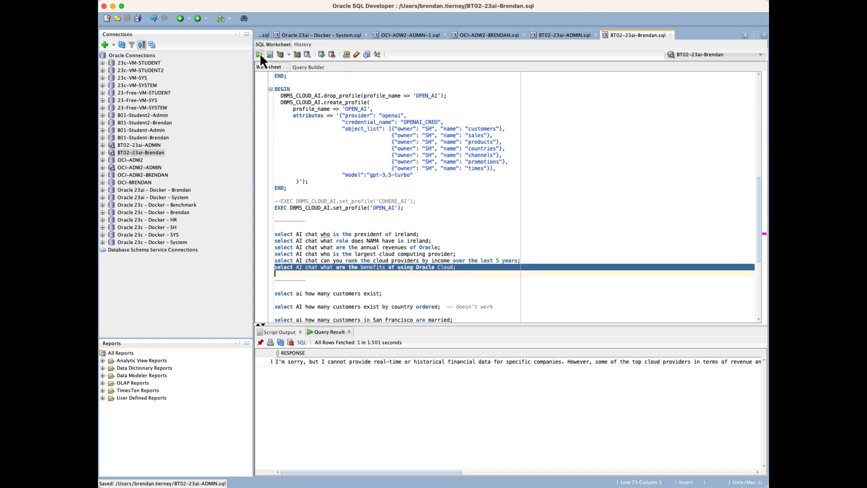
click(260, 54)
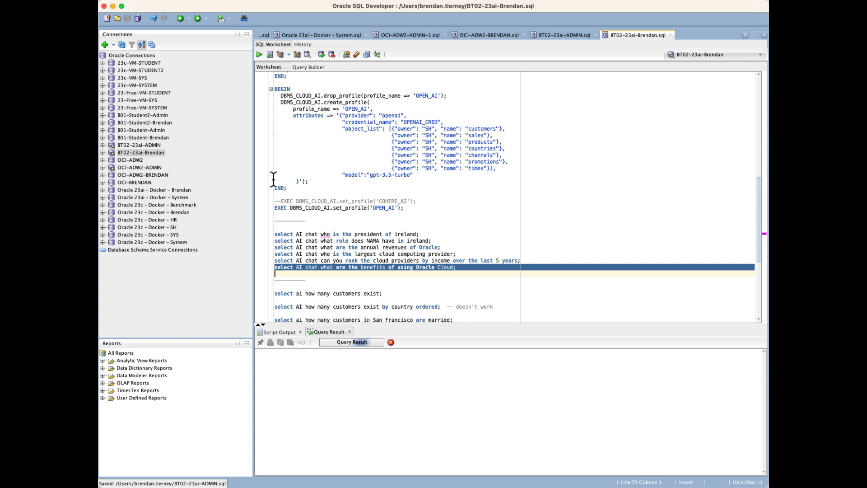
click(260, 54)
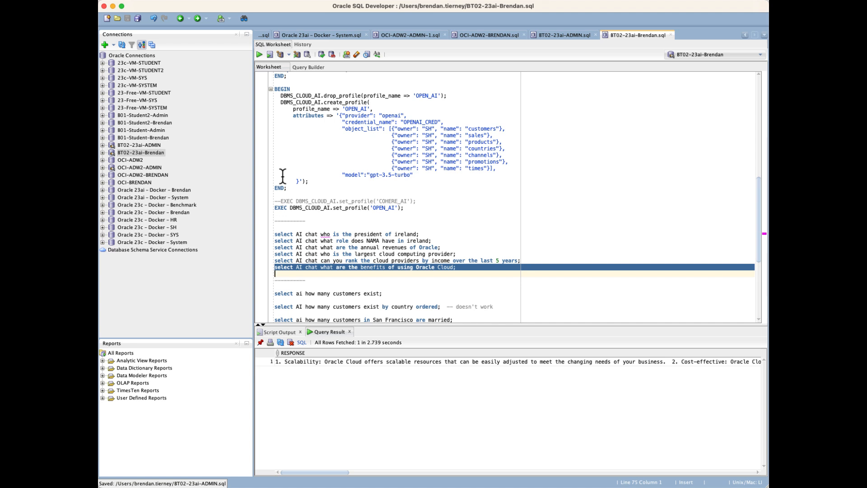
mouse_move(292, 148)
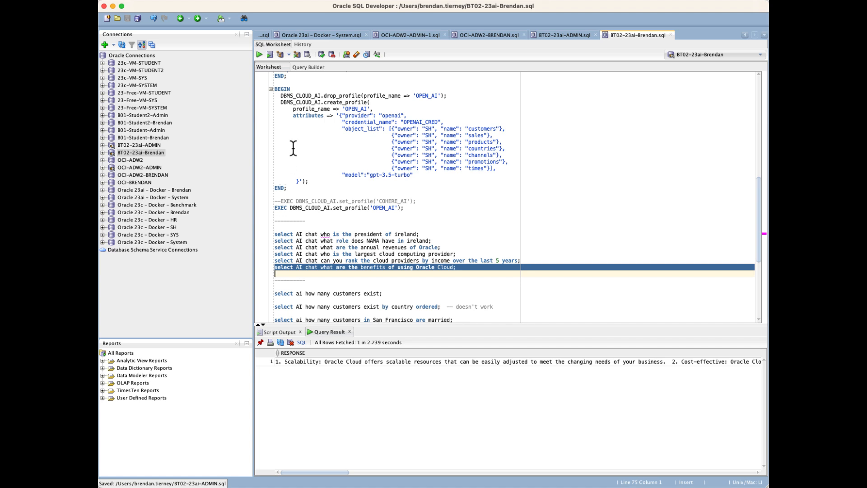
scroll(down, 3)
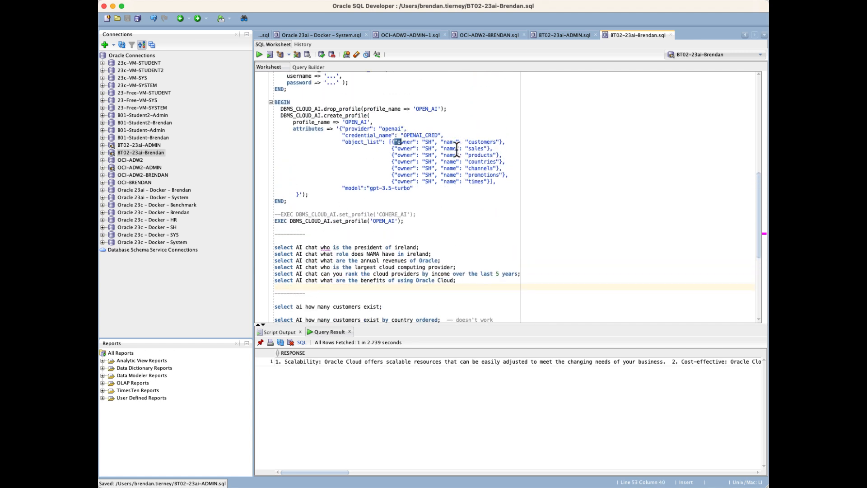
Highlight the seven SH tables, including customers and sales, in the OPEN_AI object list.
drag(392, 141, 496, 182)
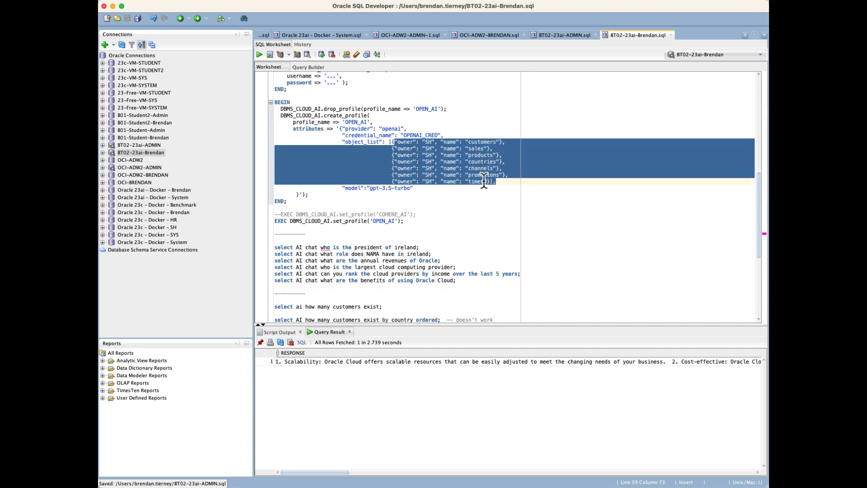
mouse_move(481, 181)
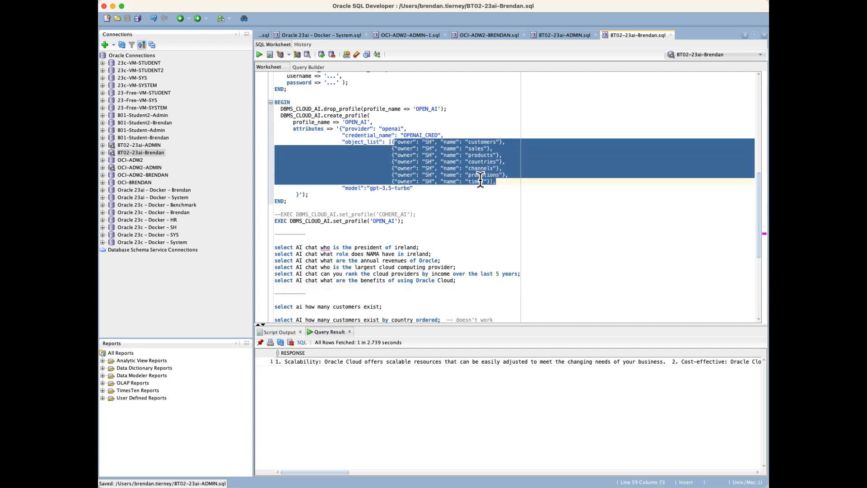
scroll(down, 3)
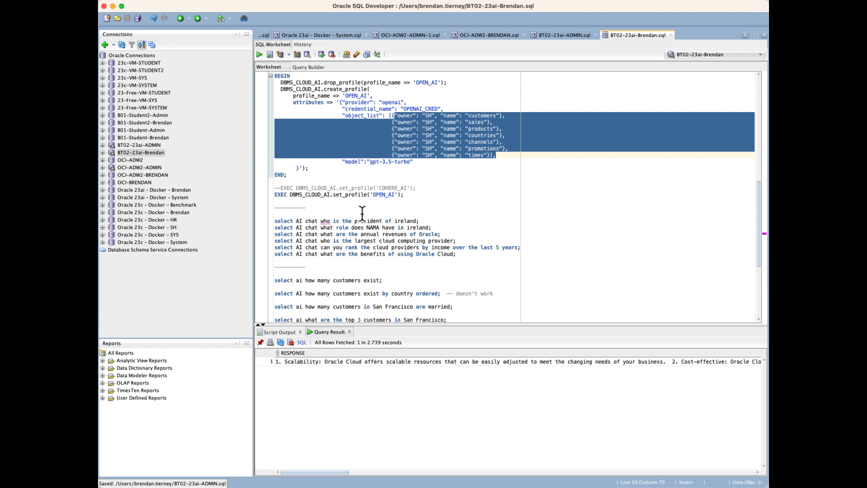
mouse_move(329, 284)
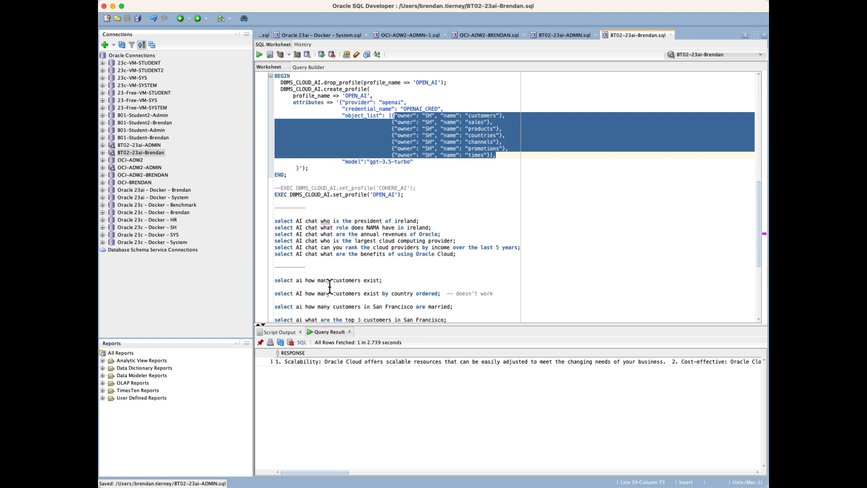
Run the customer count prompt (55,500) and the customers-by-country prompt, which fails to generate SQL.
scroll(down, 3)
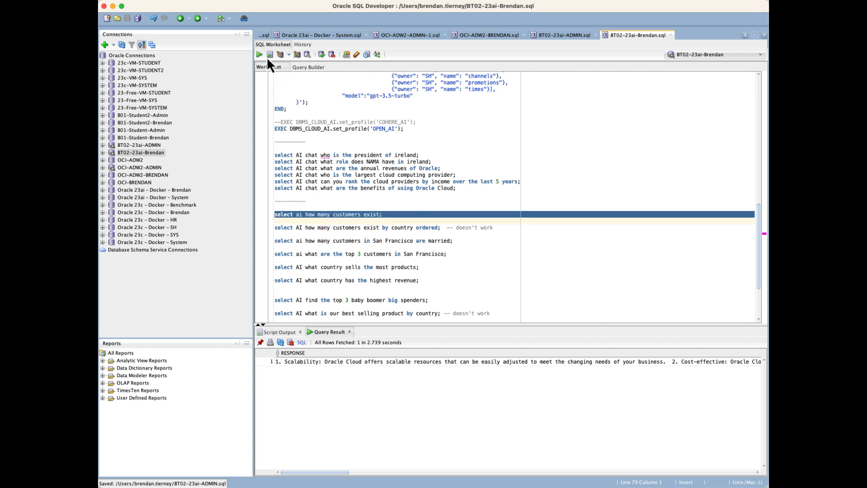
click(259, 54)
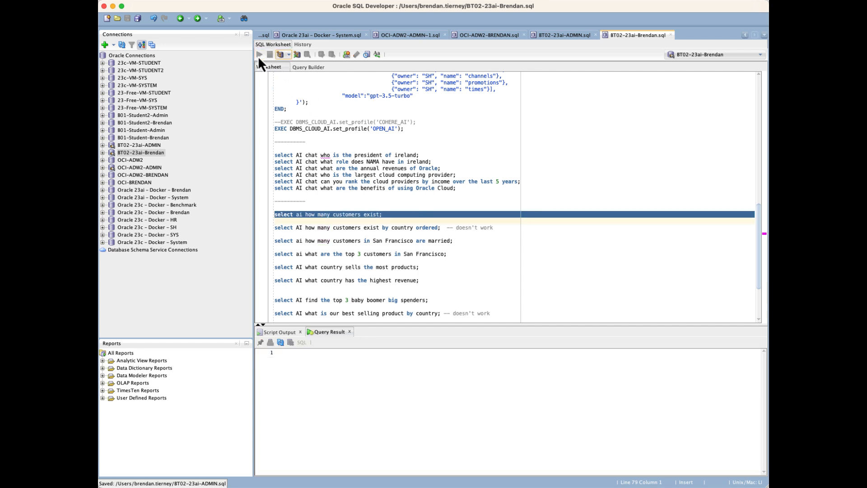
click(259, 54)
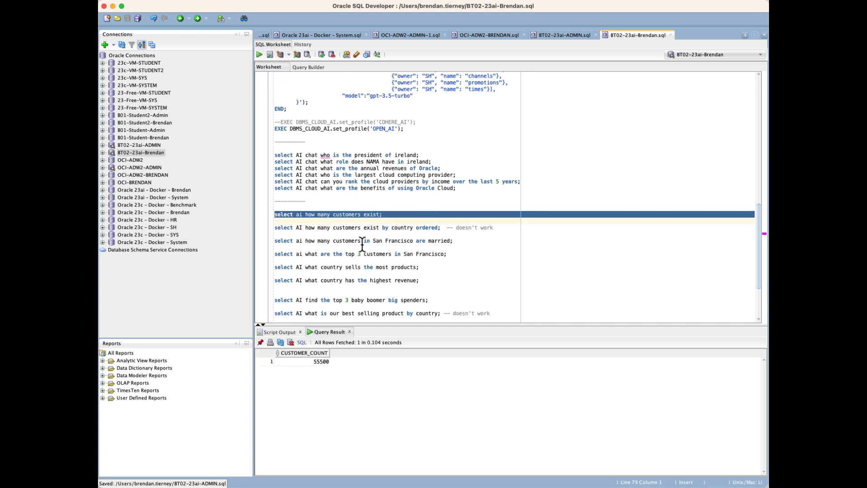
mouse_move(364, 227)
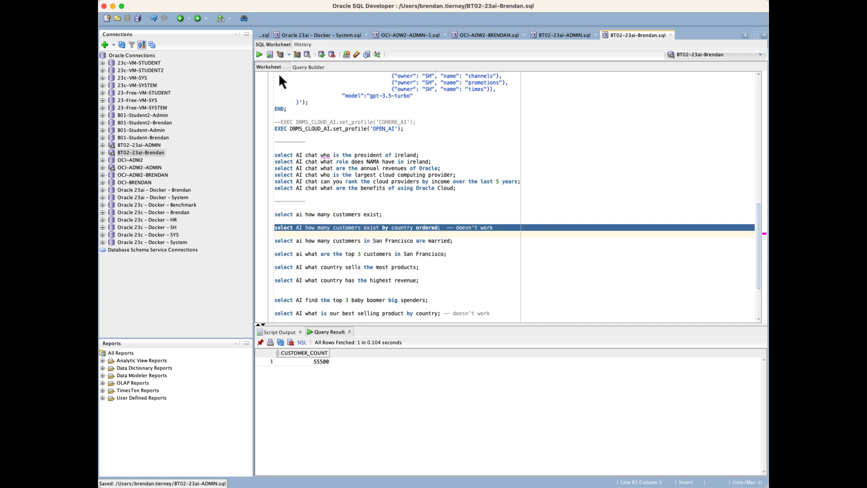
mouse_move(240, 30)
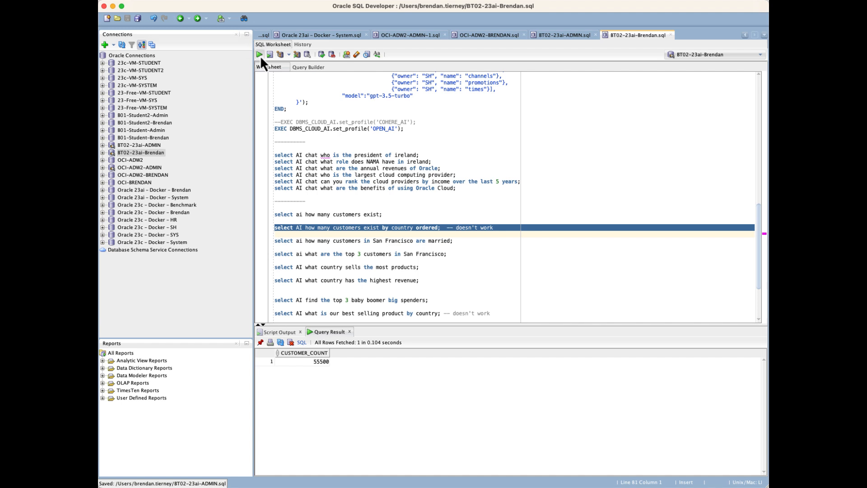
click(260, 54)
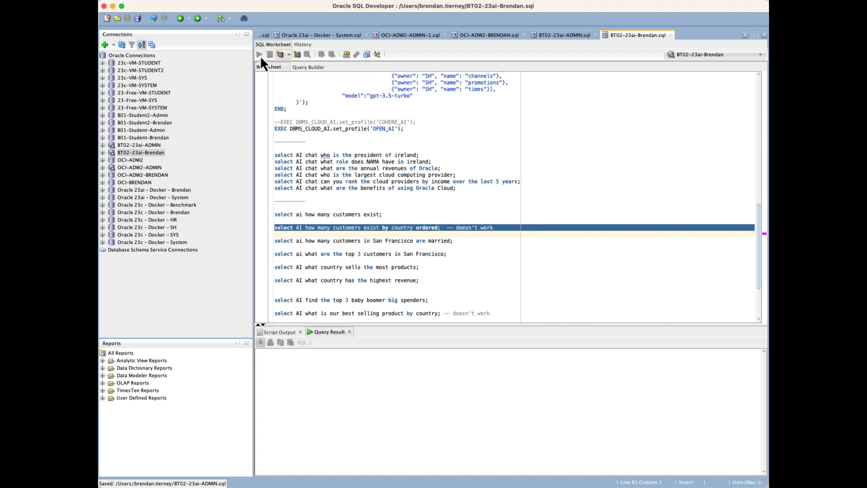
click(260, 54)
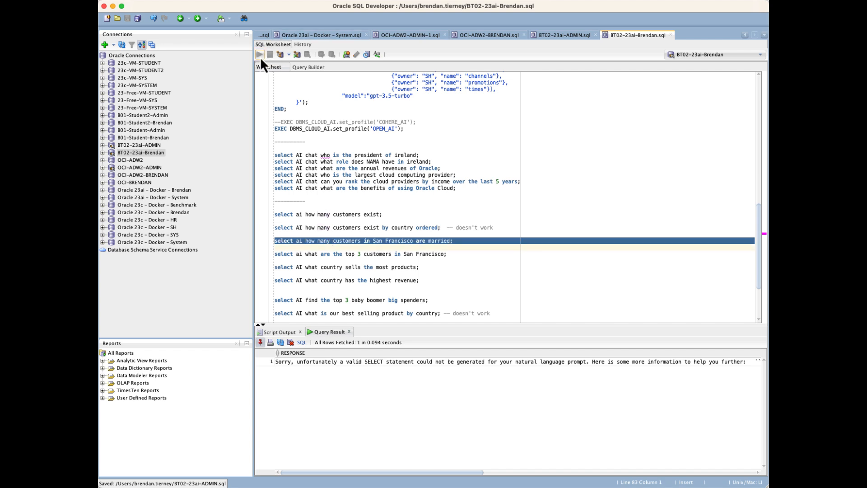
Run the married San Francisco customers (0), top 3 San Francisco customers, and most-products country (United States of America) prompts.
click(260, 54)
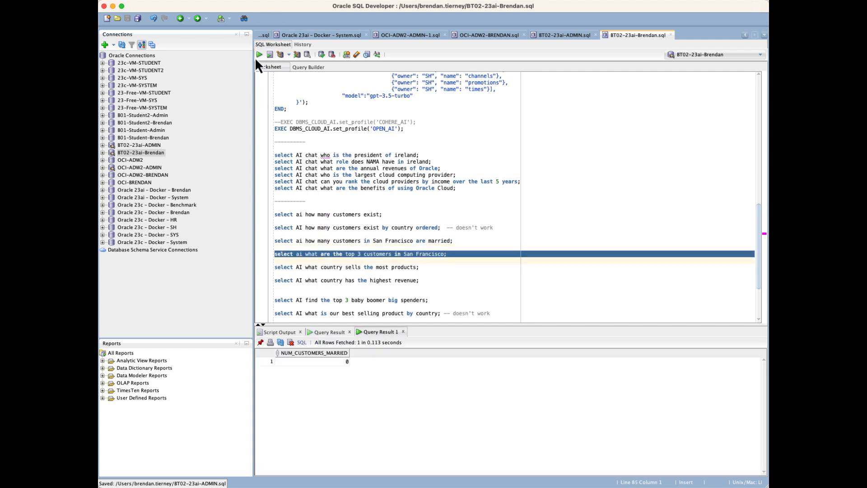
click(260, 54)
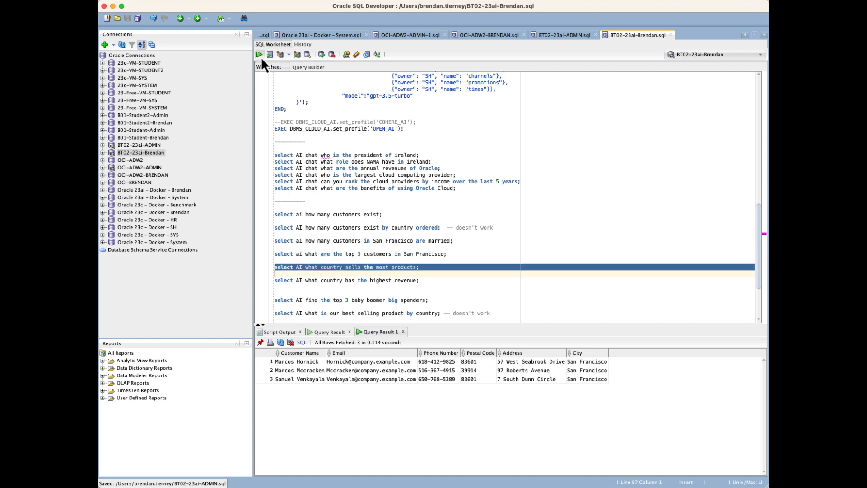
click(260, 54)
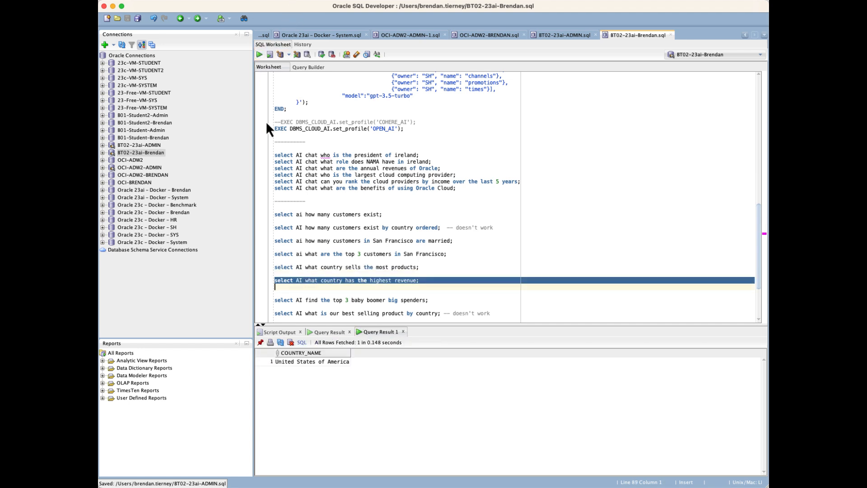
scroll(down, 3)
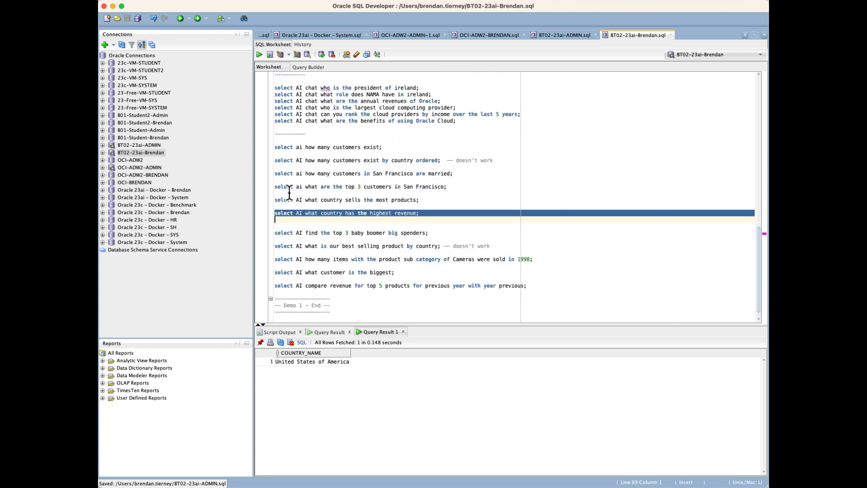
Run the SELECT AI prompts for highest-revenue country, top 3 baby boomer spenders and best-selling product by country.
click(349, 233)
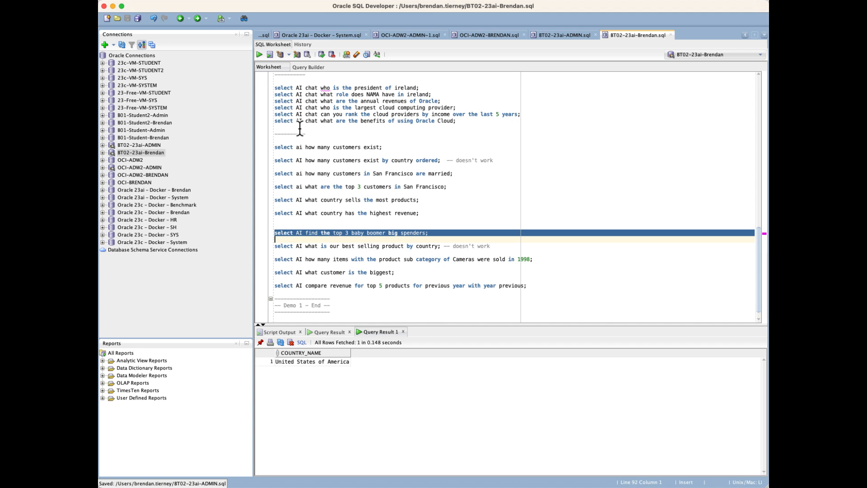
mouse_move(264, 64)
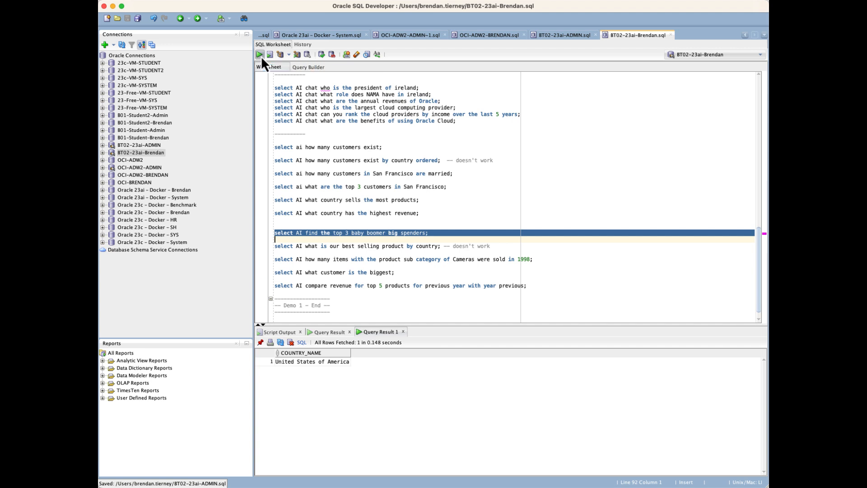
click(259, 55)
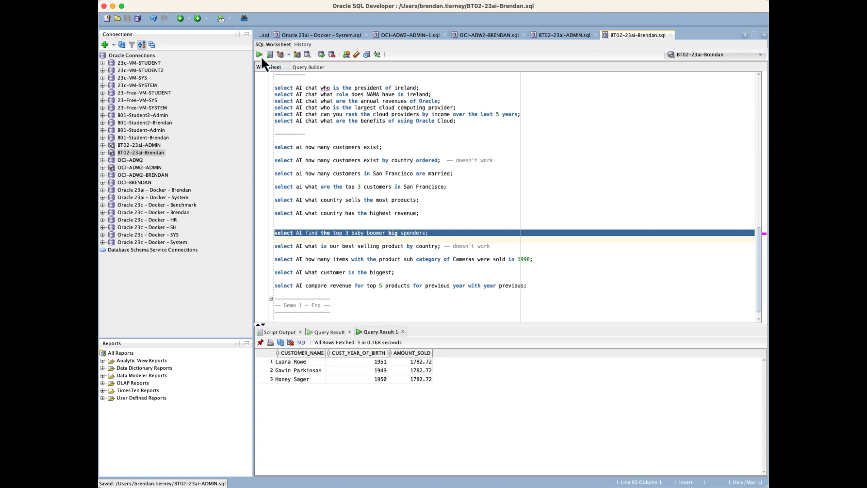
mouse_move(288, 204)
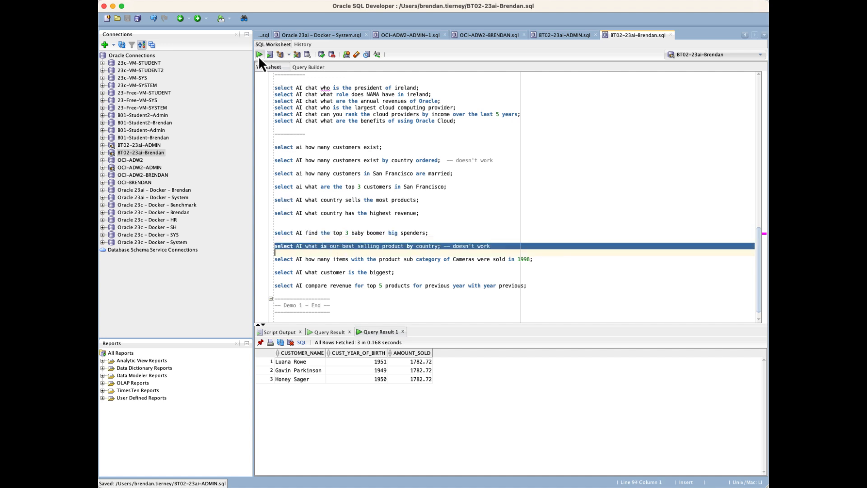
click(260, 54)
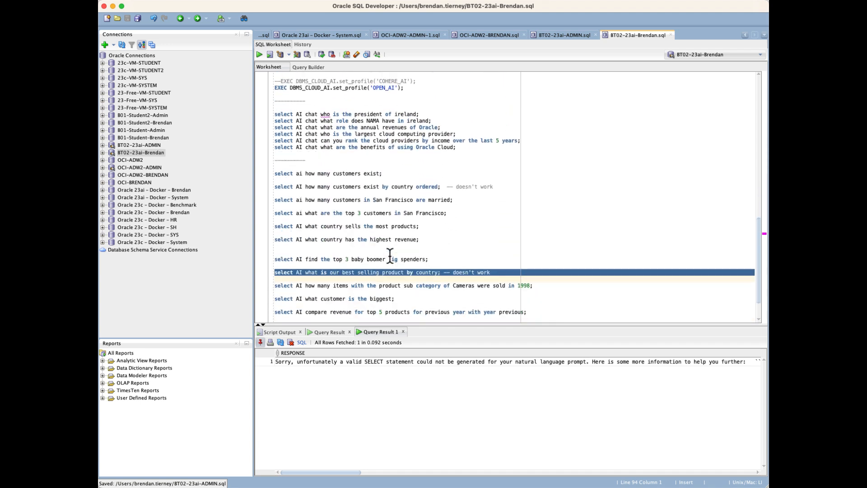
mouse_move(375, 272)
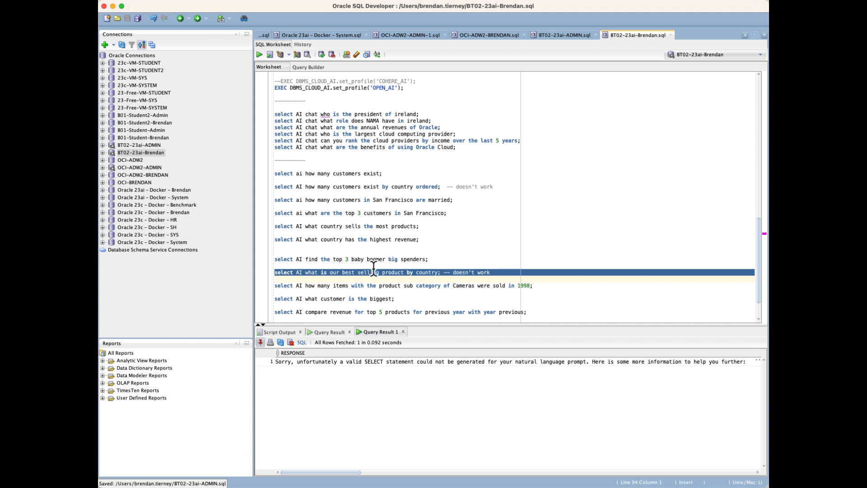
scroll(down, 3)
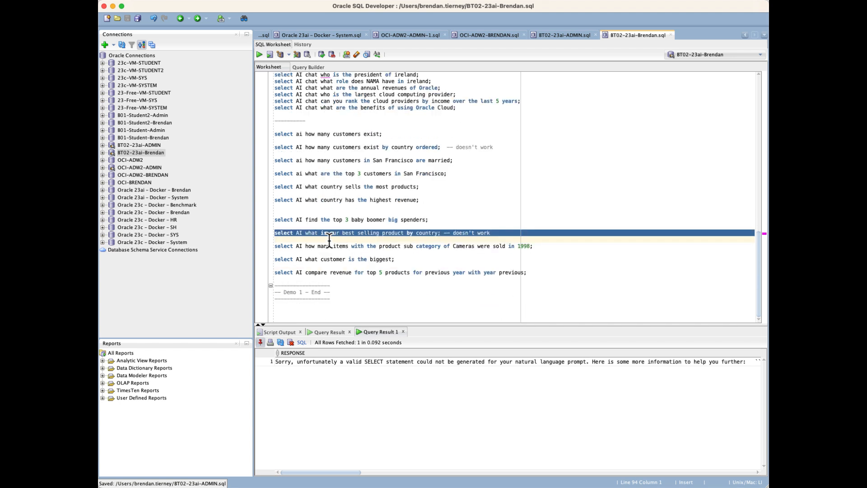
click(333, 245)
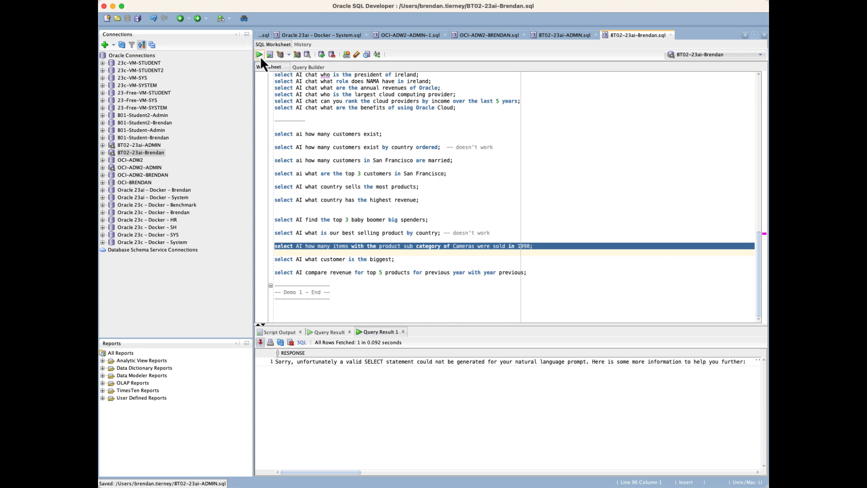
Run the Cameras-1998 (767), biggest customer and top 5 revenue comparison prompts, scrolling the customer grid.
click(260, 55)
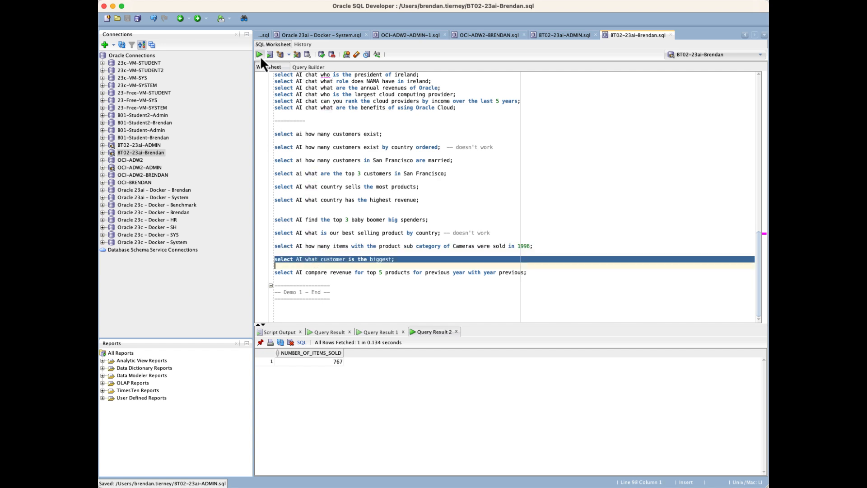
click(260, 54)
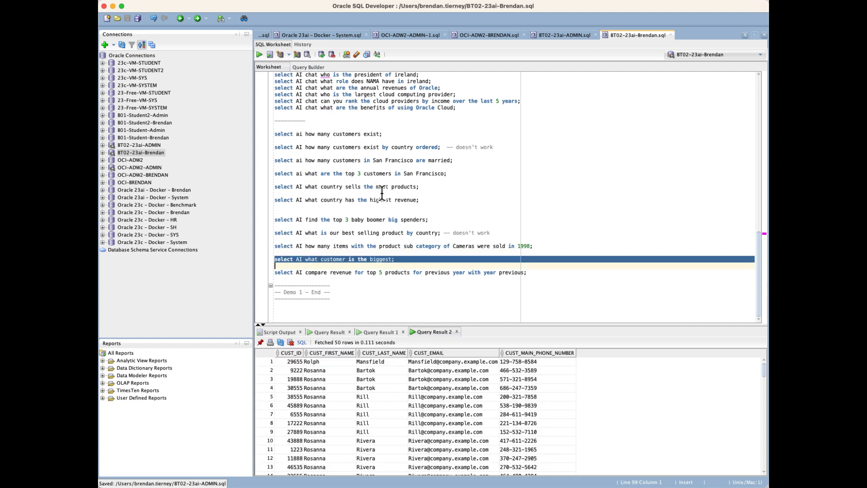
mouse_move(374, 196)
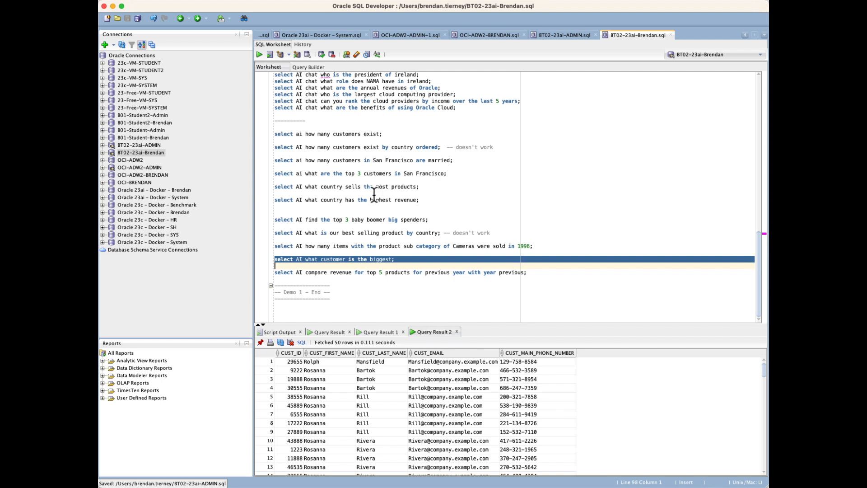
mouse_move(424, 367)
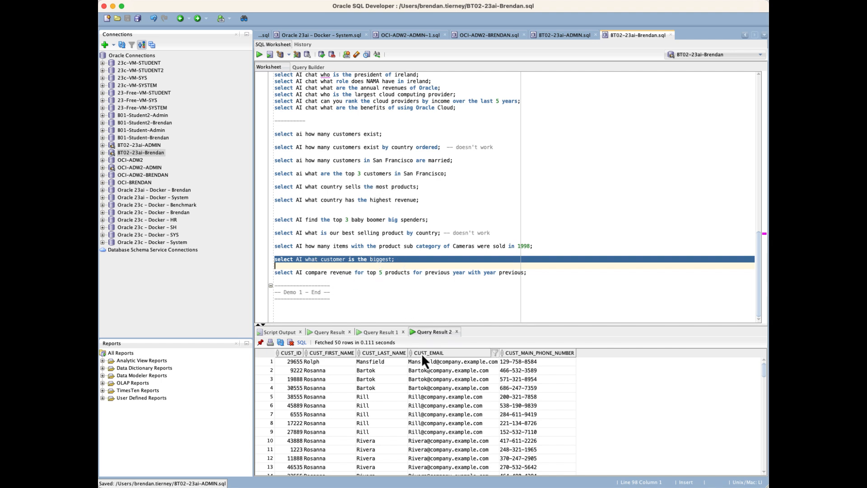
mouse_move(441, 373)
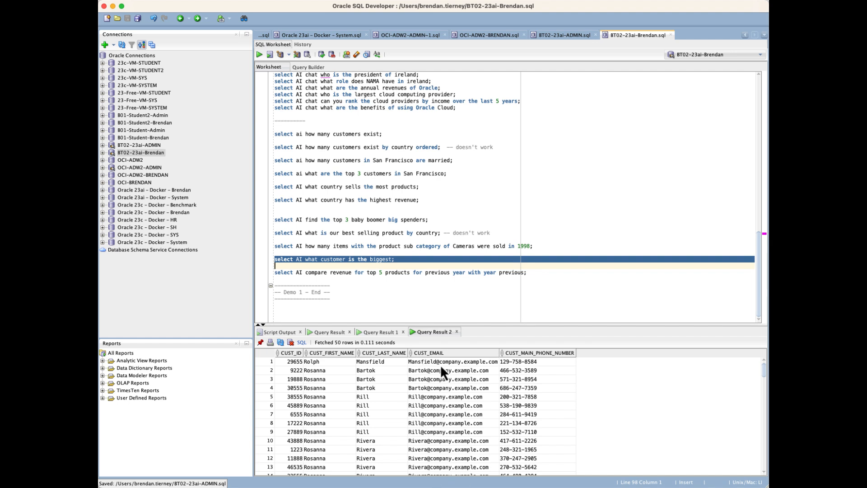
mouse_move(440, 402)
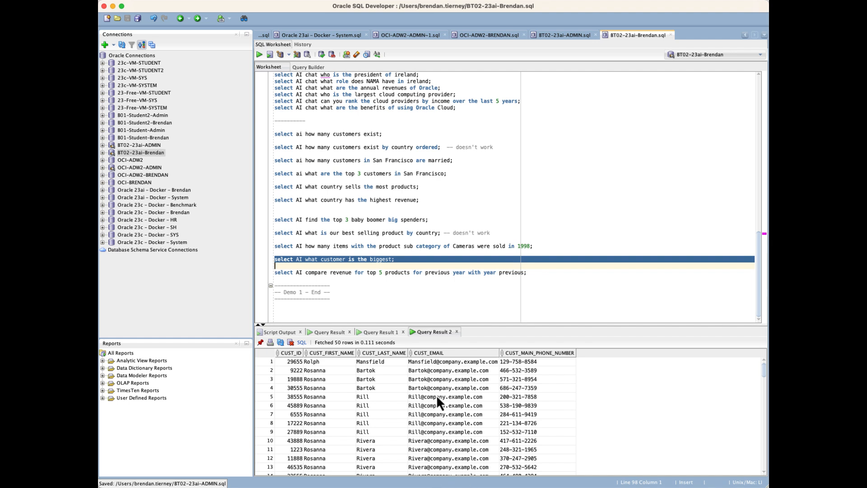
scroll(down, 3)
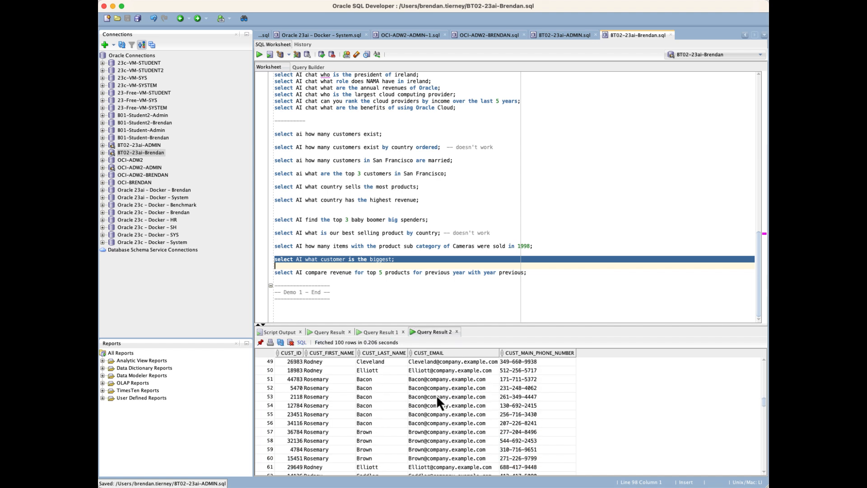
scroll(down, 3)
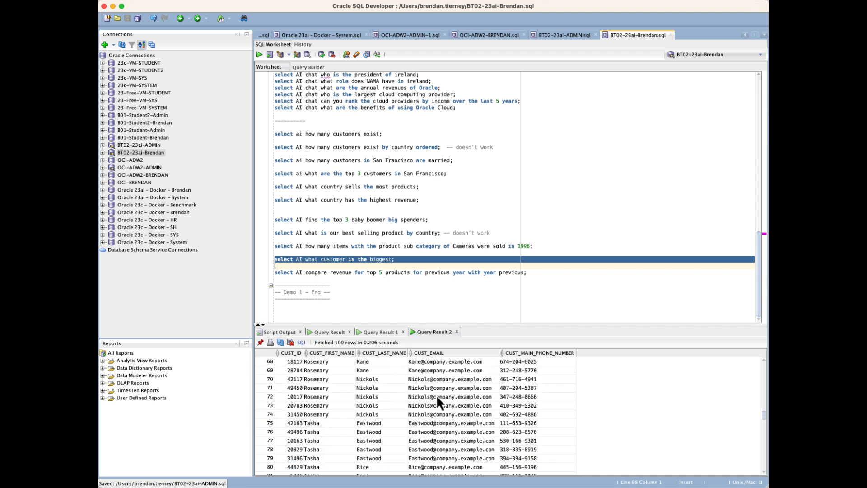
scroll(down, 3)
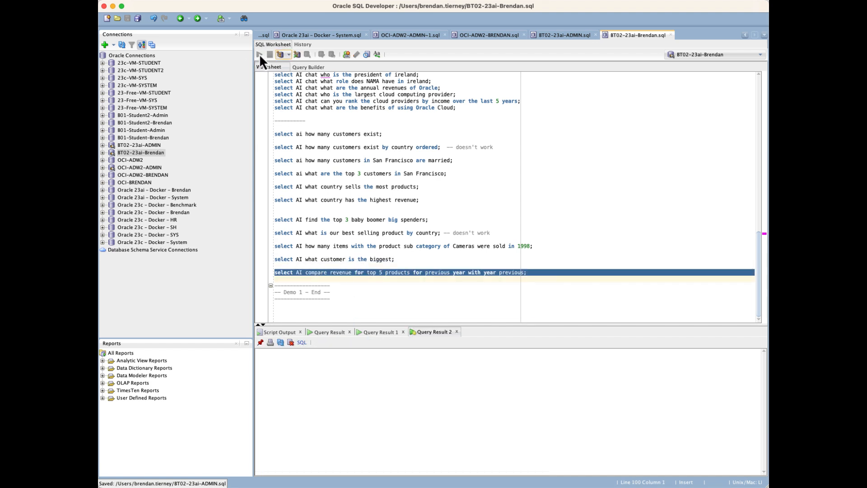
click(259, 54)
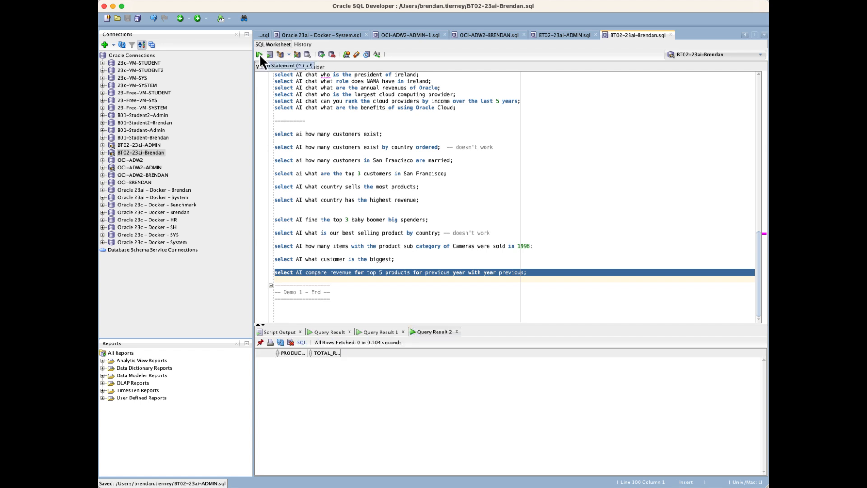